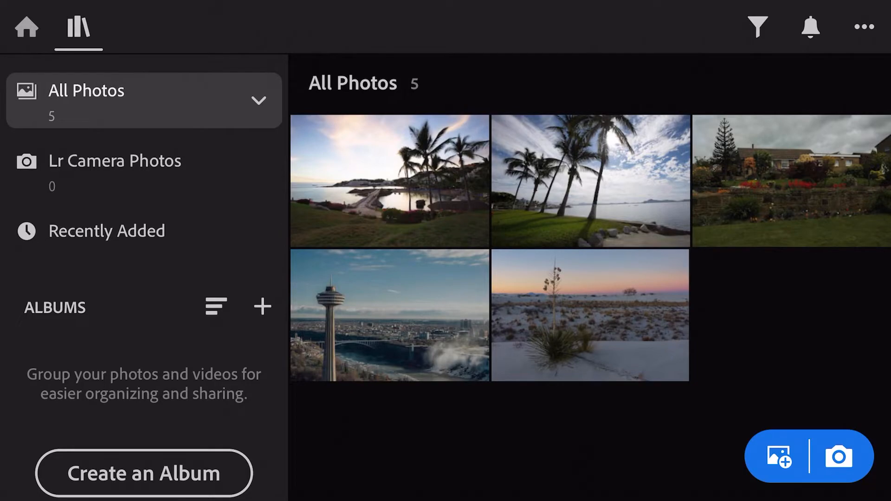
# - Open the Niagara Falls tower photo for editing and show its Light adjustments
pyautogui.doubleClick(389, 315)
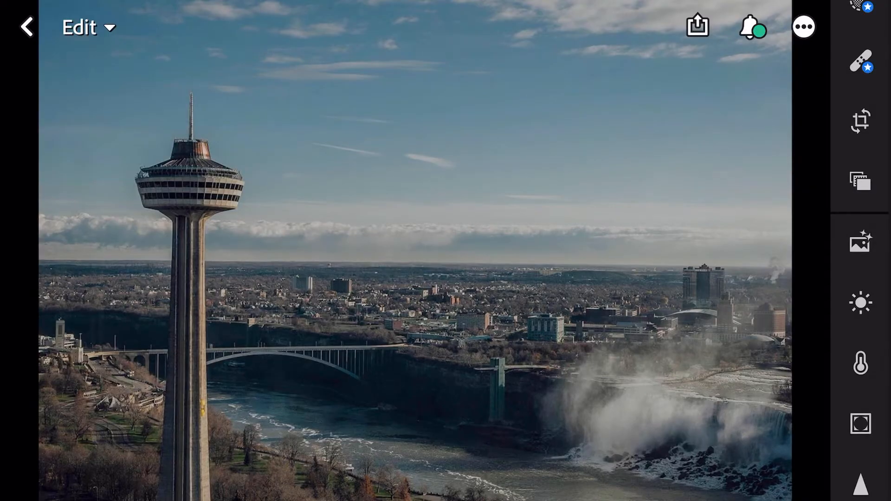
pyautogui.click(861, 302)
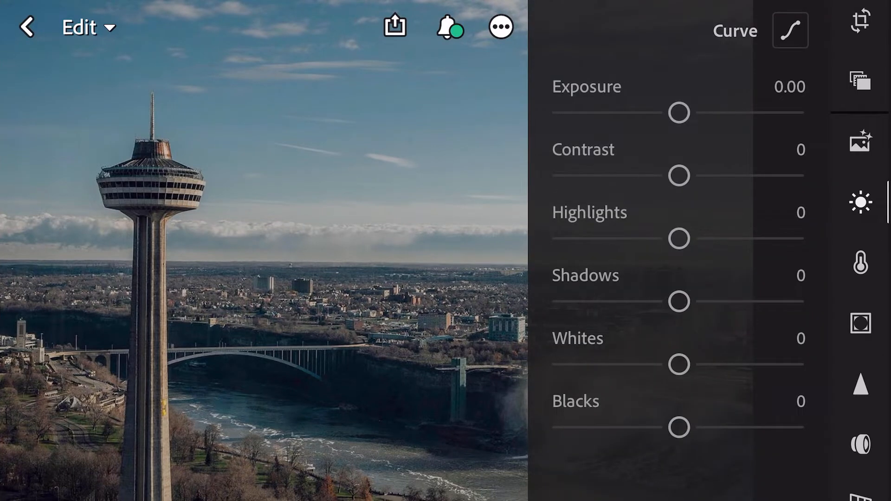
# - Raise Exposure to +0.95 and Contrast to +42
pyautogui.moveTo(679, 113); pyautogui.dragTo(695, 113)
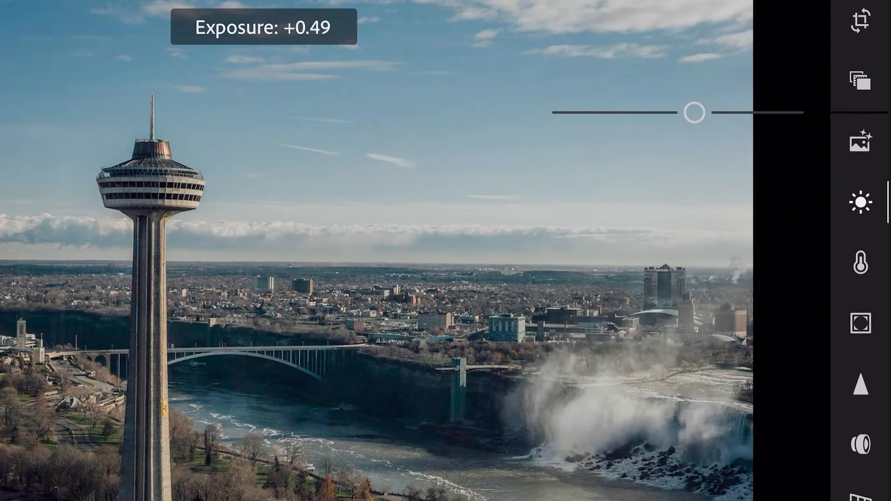
pyautogui.moveTo(693, 113); pyautogui.dragTo(709, 112)
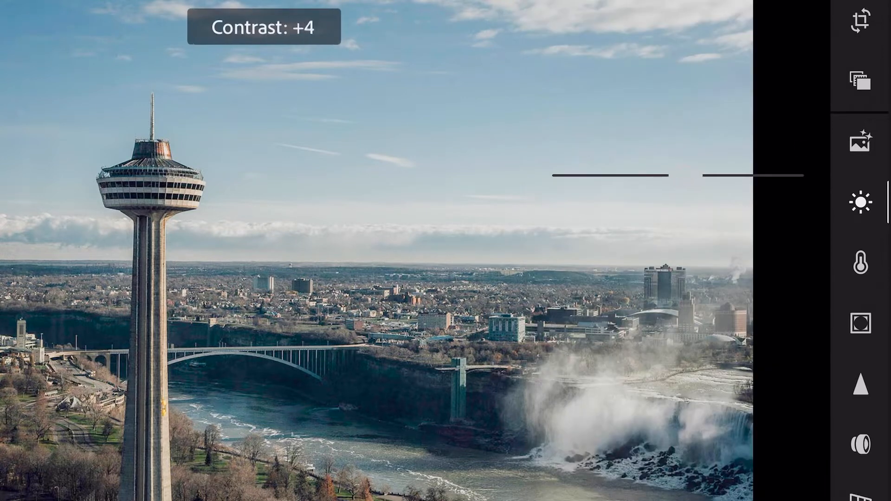
pyautogui.moveTo(589, 175); pyautogui.dragTo(674, 175)
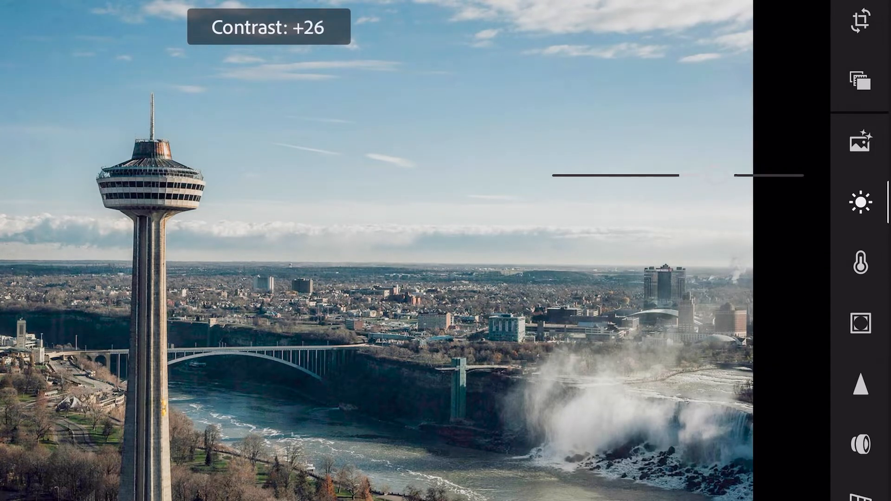
pyautogui.moveTo(680, 175); pyautogui.dragTo(739, 176)
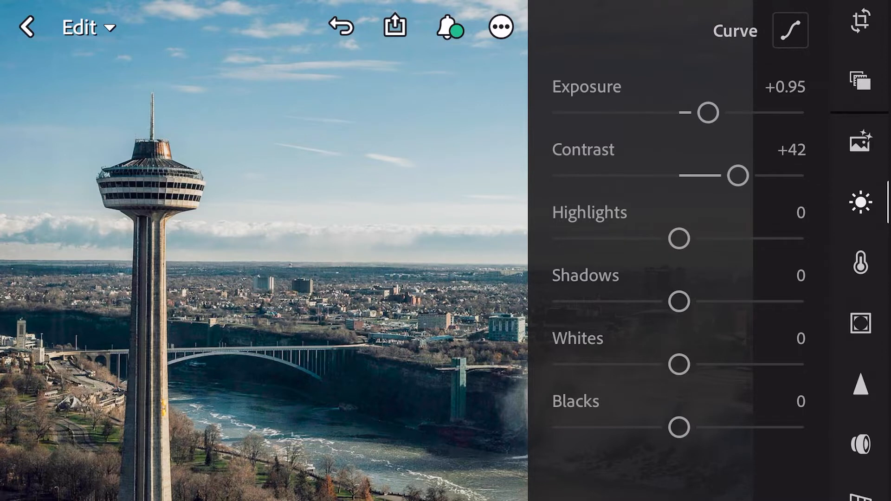
# - Lift Shadows to +57 and Whites to +23
pyautogui.moveTo(678, 302); pyautogui.dragTo(727, 302)
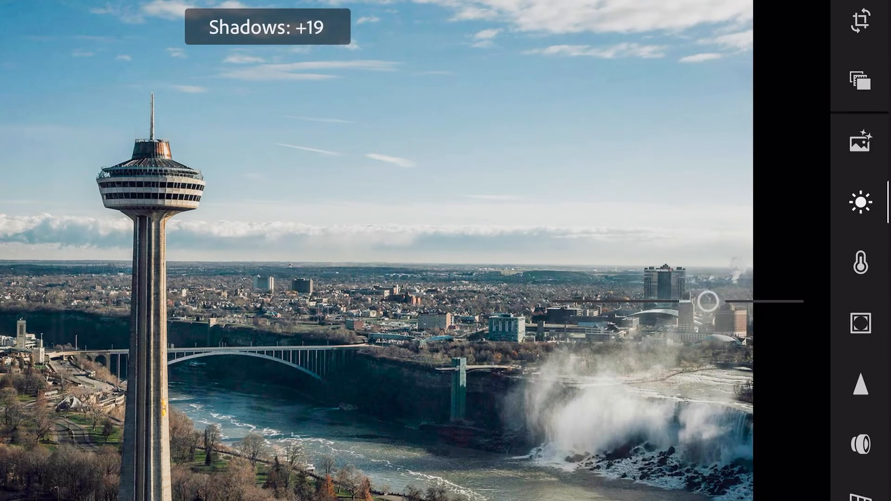
pyautogui.moveTo(707, 301); pyautogui.dragTo(749, 301)
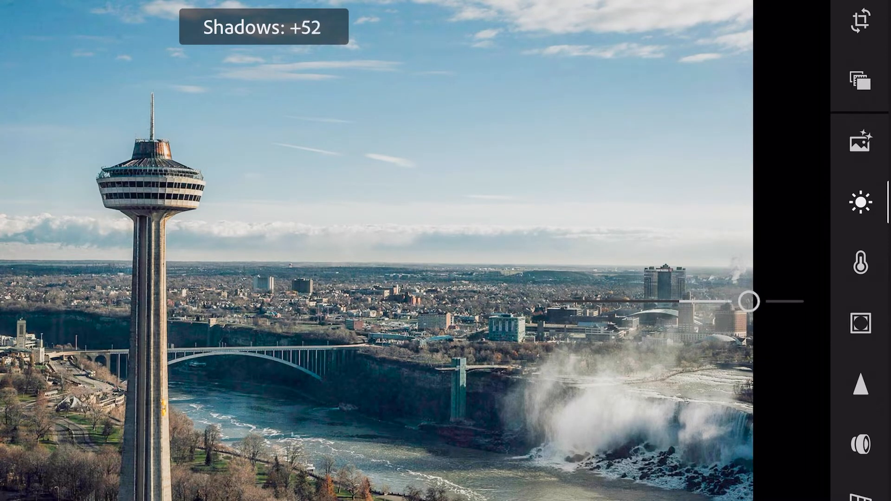
pyautogui.moveTo(749, 301); pyautogui.dragTo(761, 301)
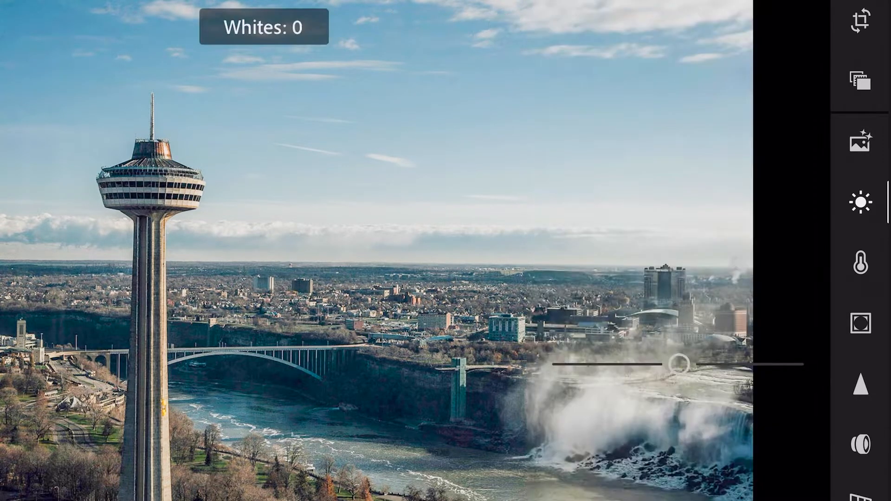
pyautogui.moveTo(680, 364); pyautogui.dragTo(694, 364)
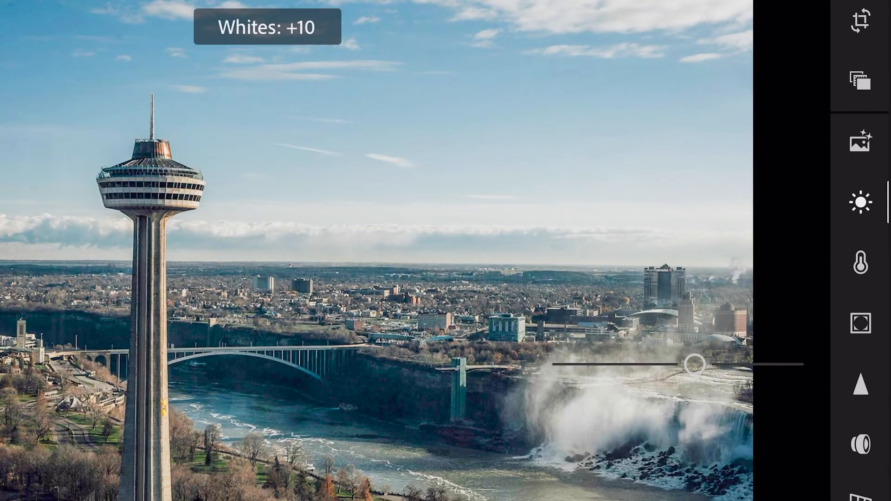
pyautogui.moveTo(693, 365); pyautogui.dragTo(715, 365)
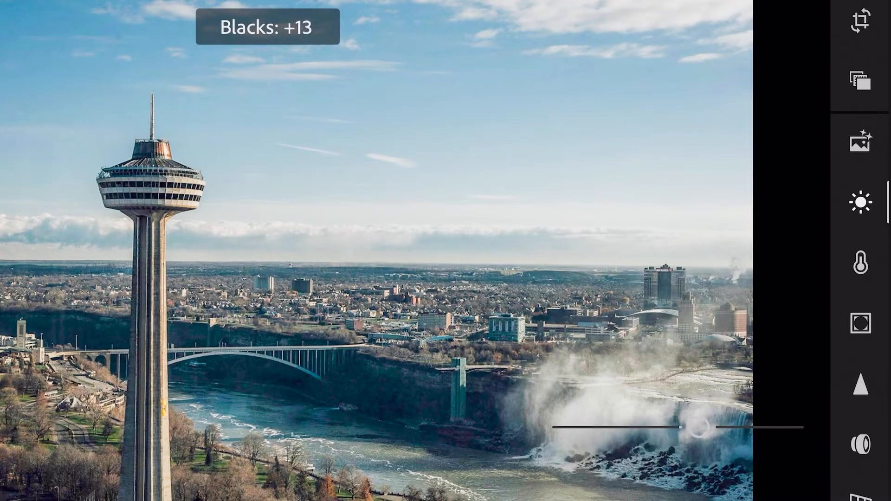
# - Raise Blacks to +62, completing the light-panel brightening
pyautogui.moveTo(695, 427); pyautogui.dragTo(754, 427)
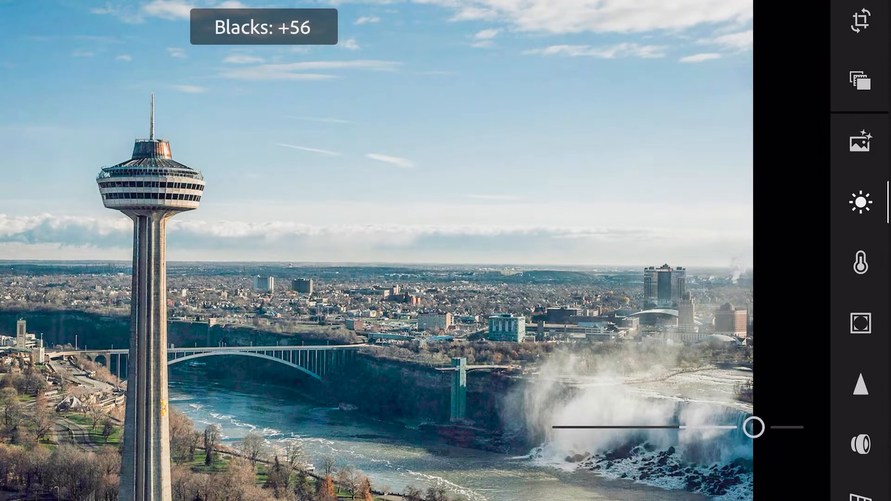
pyautogui.moveTo(754, 427); pyautogui.dragTo(763, 427)
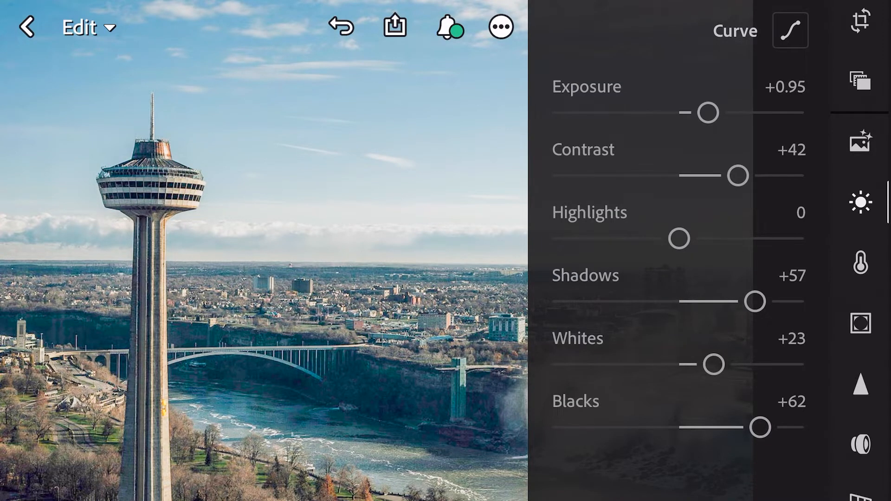
pyautogui.click(789, 29)
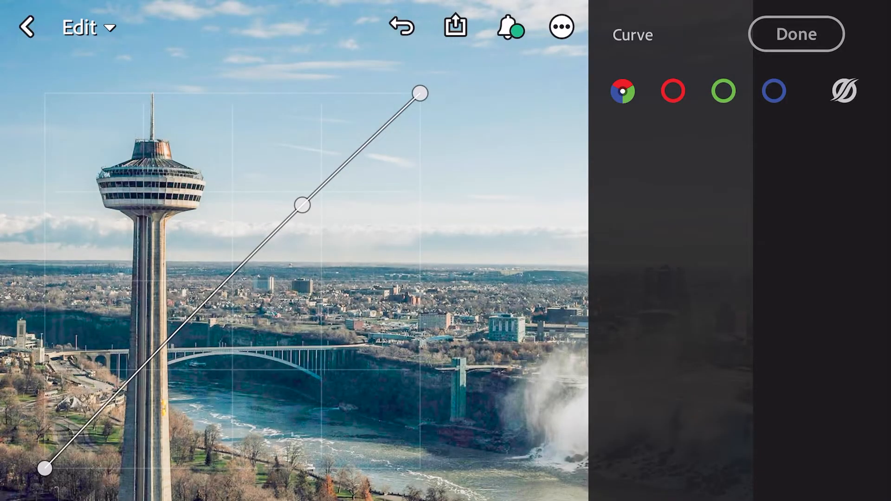
# - Add a point low on the tone curve and nudge it to lift the darker midtones
pyautogui.moveTo(302, 203); pyautogui.dragTo(225, 282)
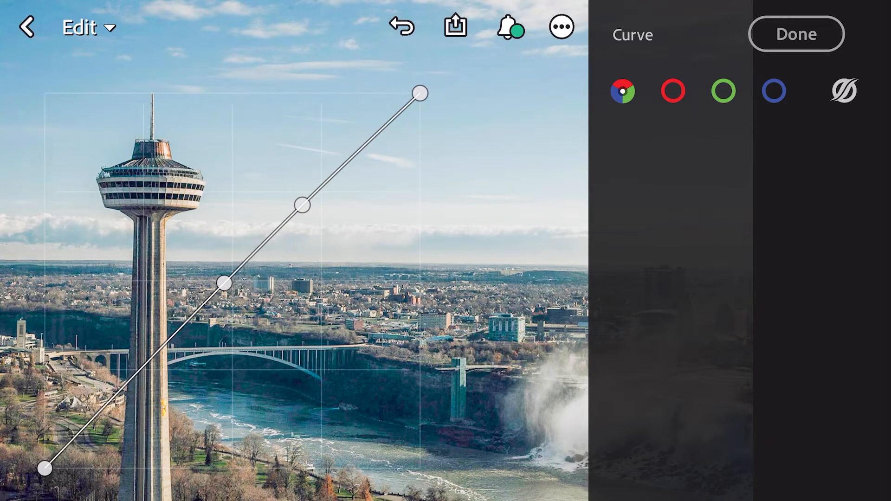
pyautogui.moveTo(225, 281); pyautogui.dragTo(209, 305)
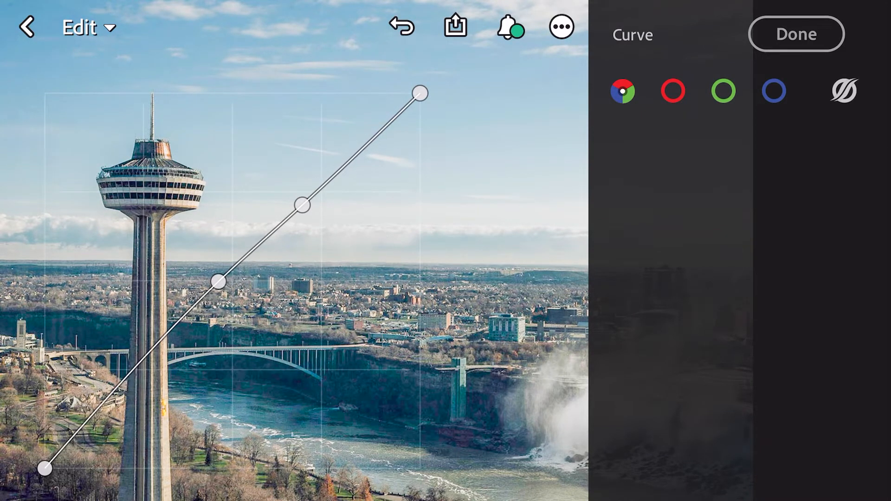
pyautogui.moveTo(219, 281); pyautogui.dragTo(112, 389)
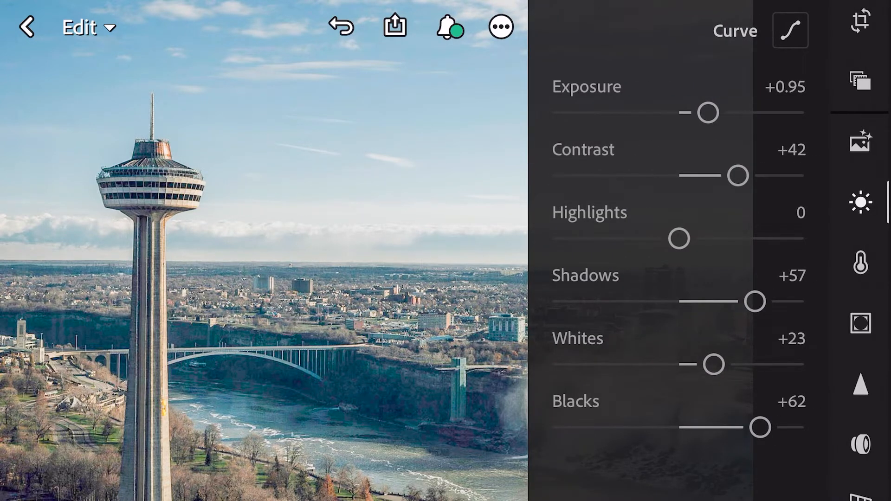
# - In the Color panel set Vibrance +36 and Saturation about +12
pyautogui.click(860, 263)
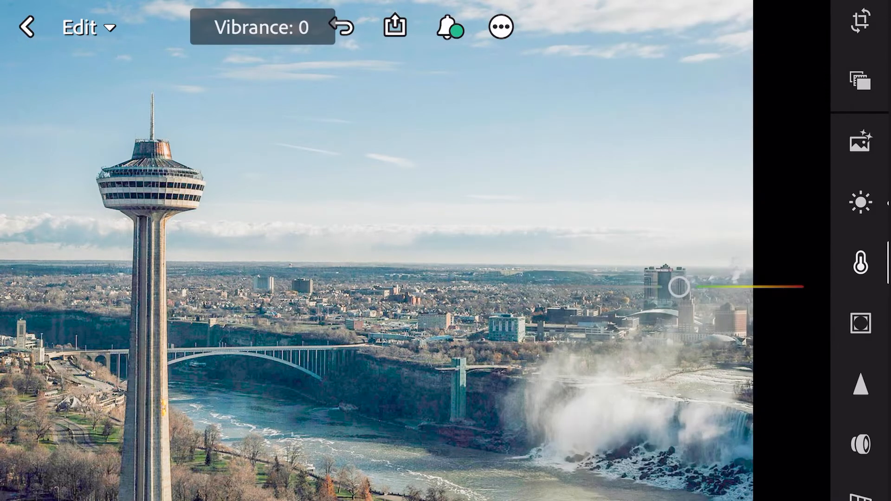
pyautogui.moveTo(677, 287); pyautogui.dragTo(718, 286)
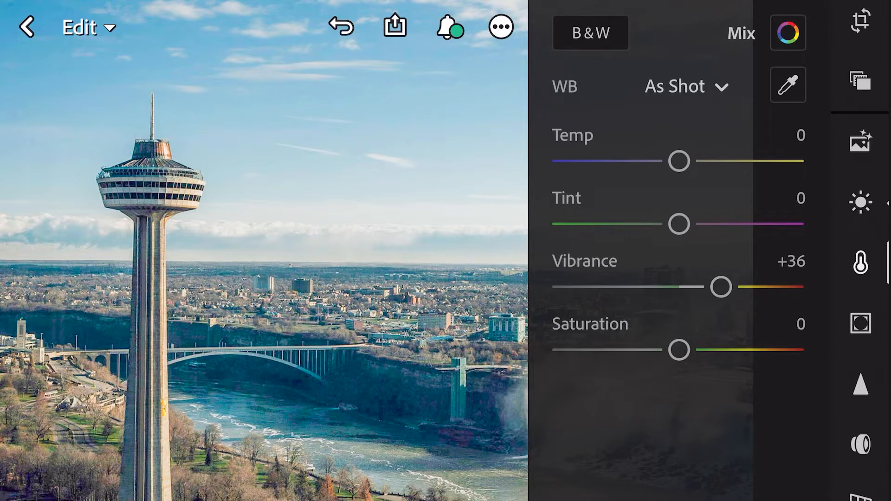
pyautogui.moveTo(677, 350); pyautogui.dragTo(694, 350)
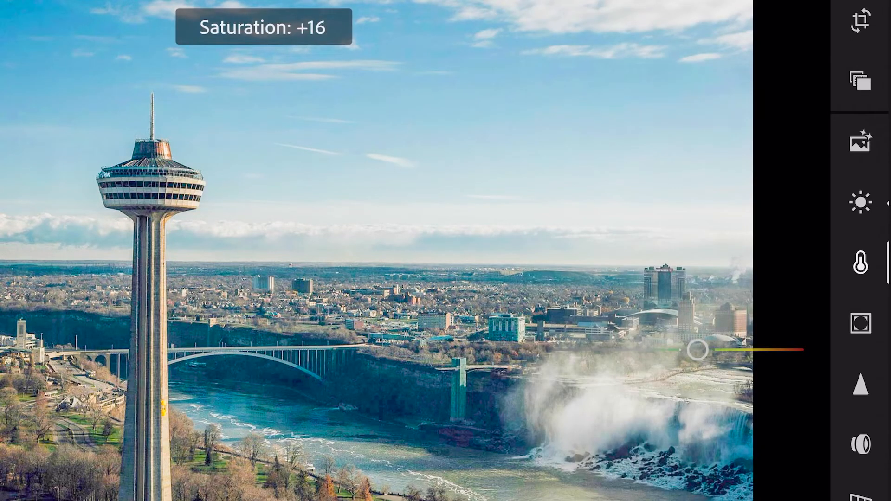
pyautogui.moveTo(697, 349); pyautogui.dragTo(693, 350)
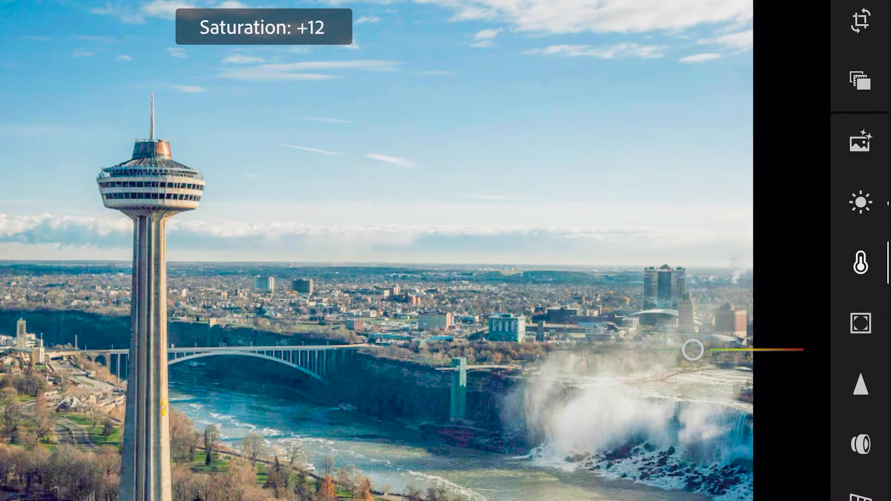
pyautogui.click(862, 262)
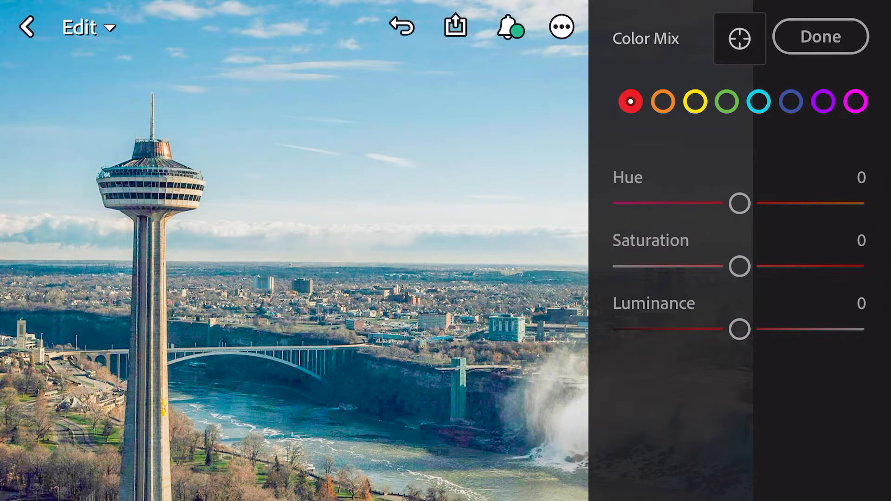
# - In Color Mix lighten reds, boost orange saturation/luminance, and tweak green hue, saturation and luminance
pyautogui.moveTo(740, 329); pyautogui.dragTo(745, 329)
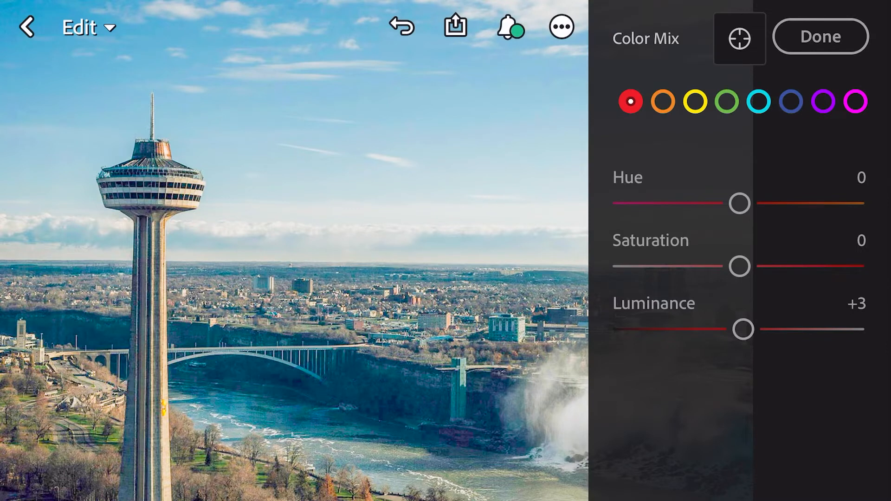
pyautogui.click(662, 101)
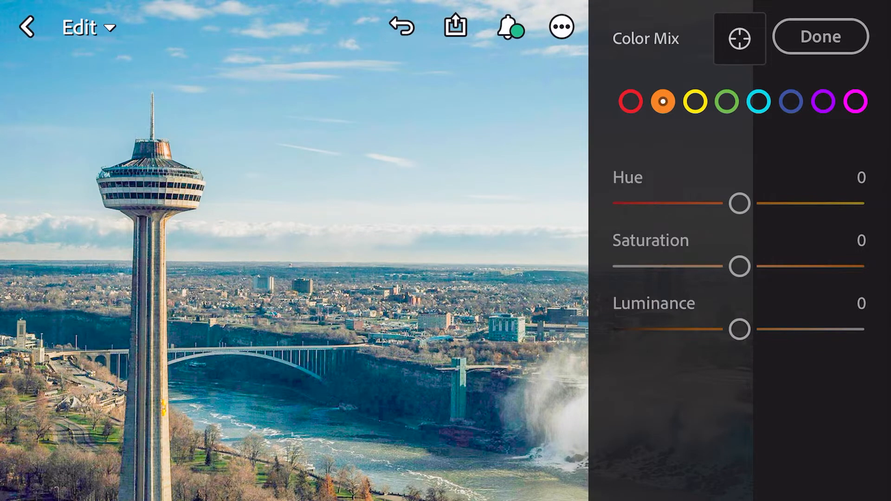
pyautogui.moveTo(740, 266); pyautogui.dragTo(747, 267)
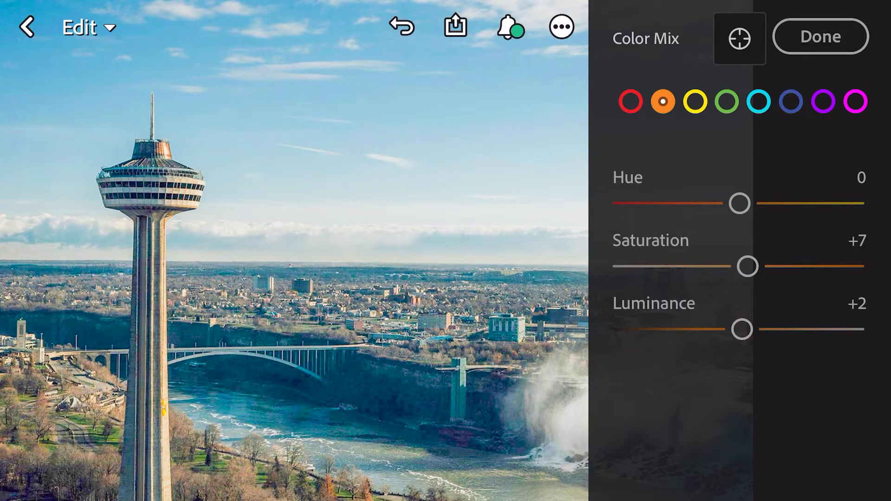
pyautogui.click(711, 102)
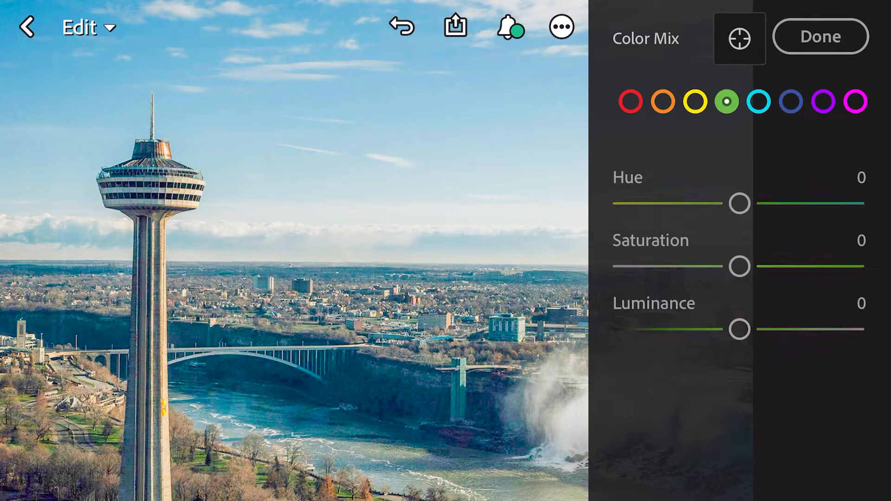
pyautogui.moveTo(738, 204); pyautogui.dragTo(743, 203)
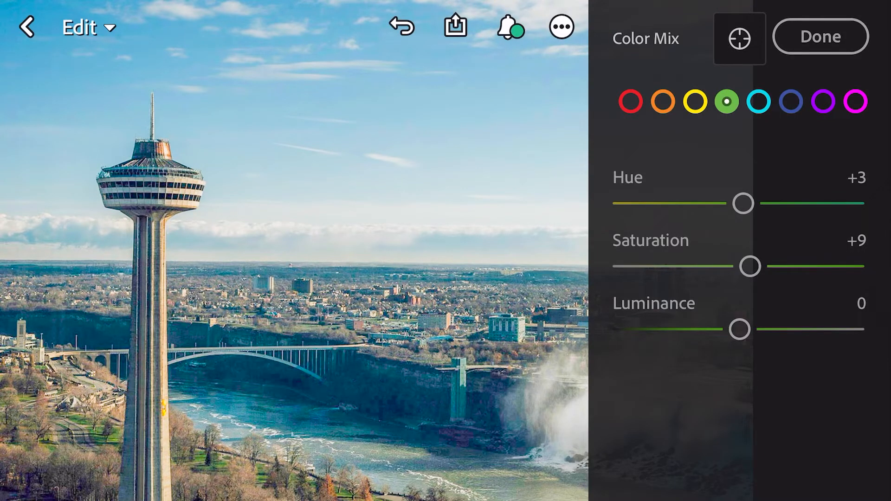
pyautogui.moveTo(740, 329); pyautogui.dragTo(742, 329)
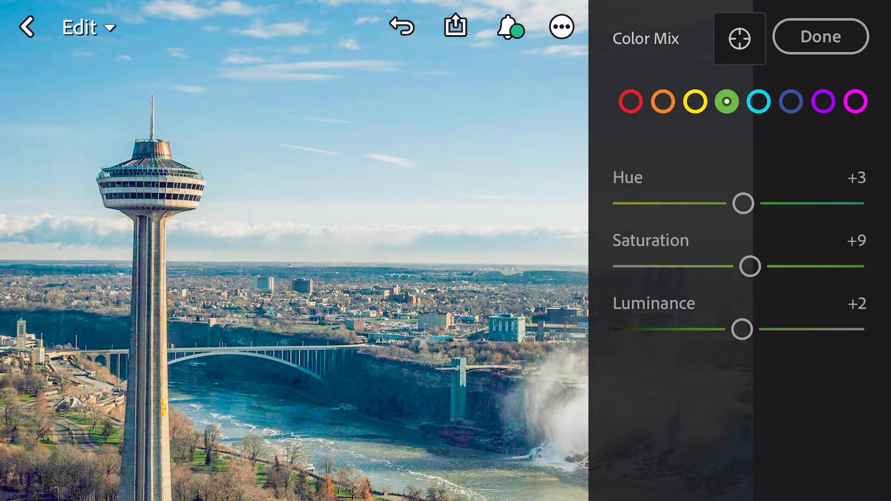
# - Shift the blue hue slightly, lighten the blues, and finish the Color Mix
pyautogui.click(791, 102)
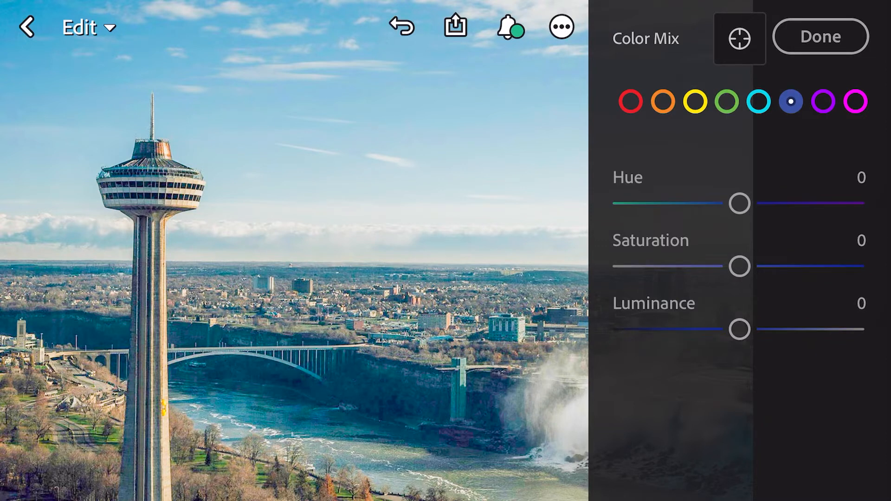
pyautogui.moveTo(741, 204); pyautogui.dragTo(750, 204)
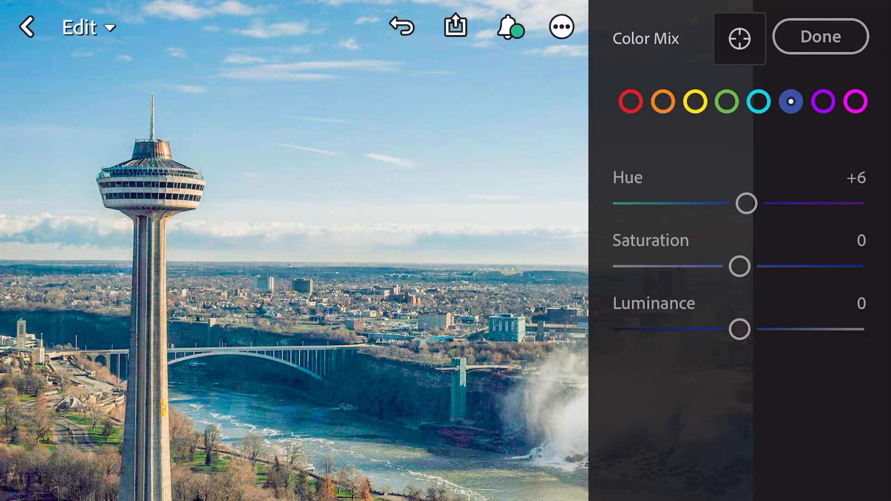
pyautogui.click(819, 36)
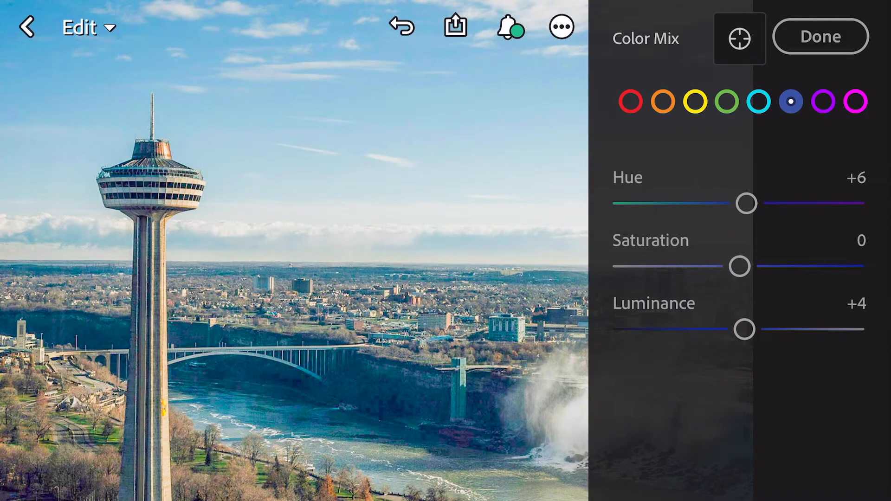
pyautogui.click(824, 103)
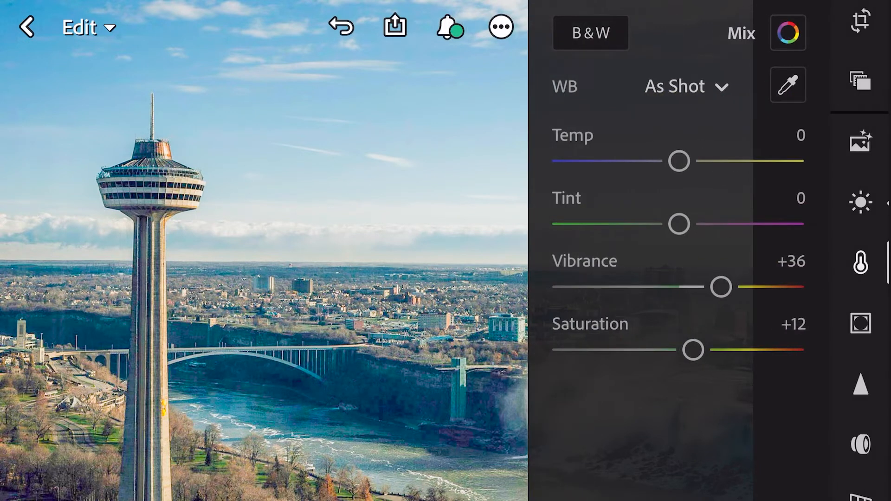
# - In Effects set Clarity to about +30 and start saving the edits as a preset
pyautogui.scroll(-3)
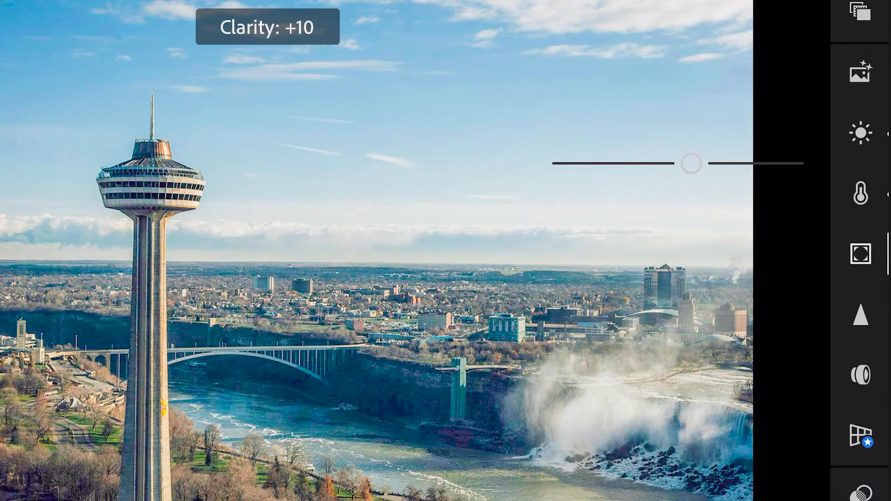
pyautogui.moveTo(691, 163); pyautogui.dragTo(712, 163)
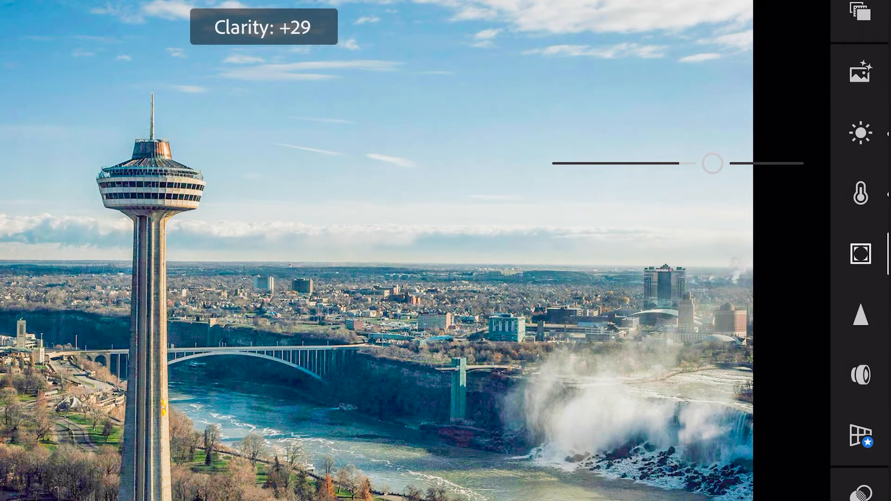
pyautogui.moveTo(710, 163); pyautogui.dragTo(713, 163)
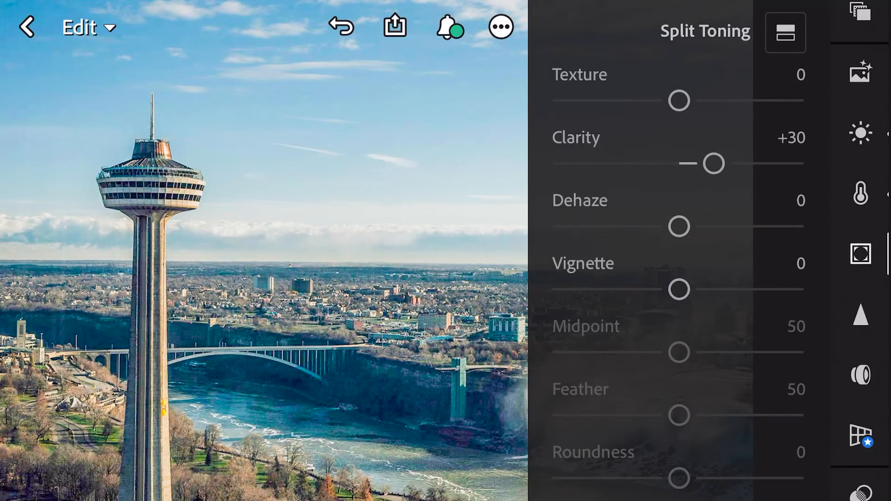
pyautogui.click(501, 27)
pyautogui.write('dark to ligh')
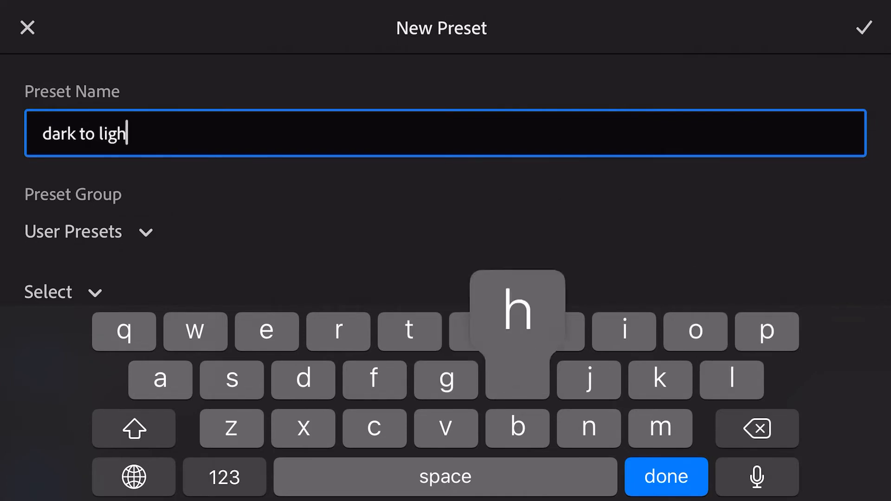
# - Confirm saving the new 'dark to light' preset into User Presets
pyautogui.click(864, 27)
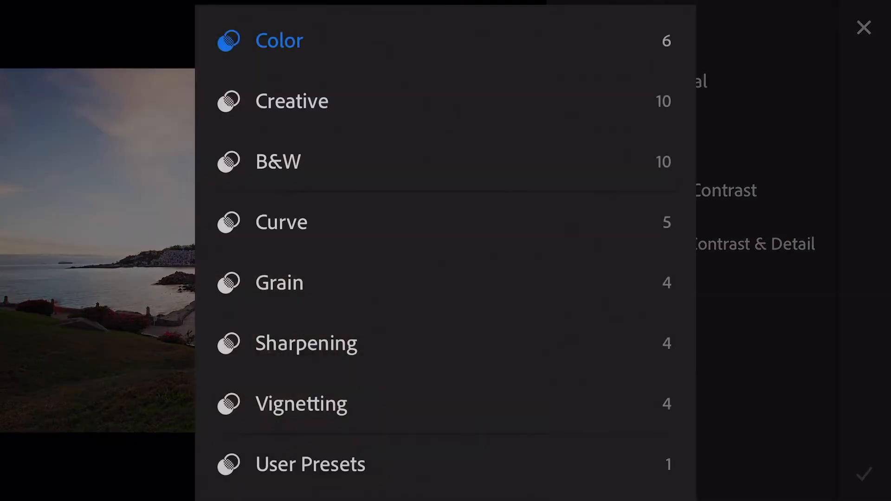
# - Apply the saved user preset and browse through the palm-beach and garden-house photos back to the tower photo
pyautogui.click(309, 464)
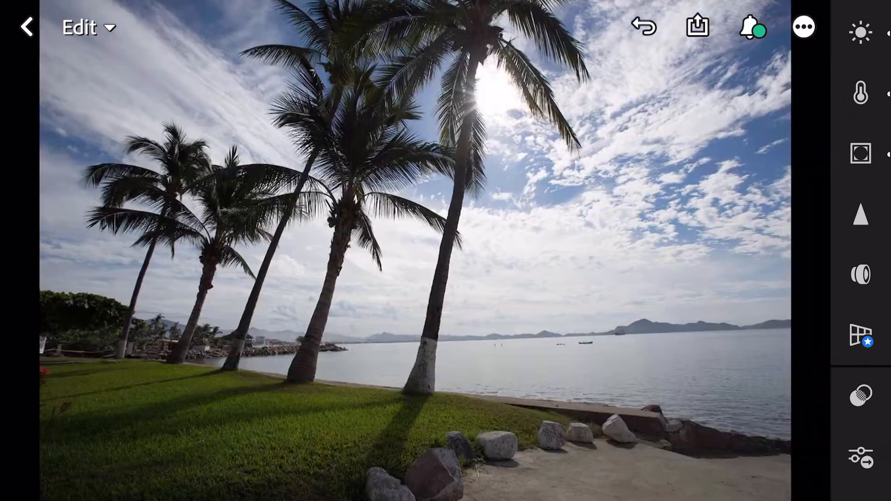
pyautogui.click(860, 334)
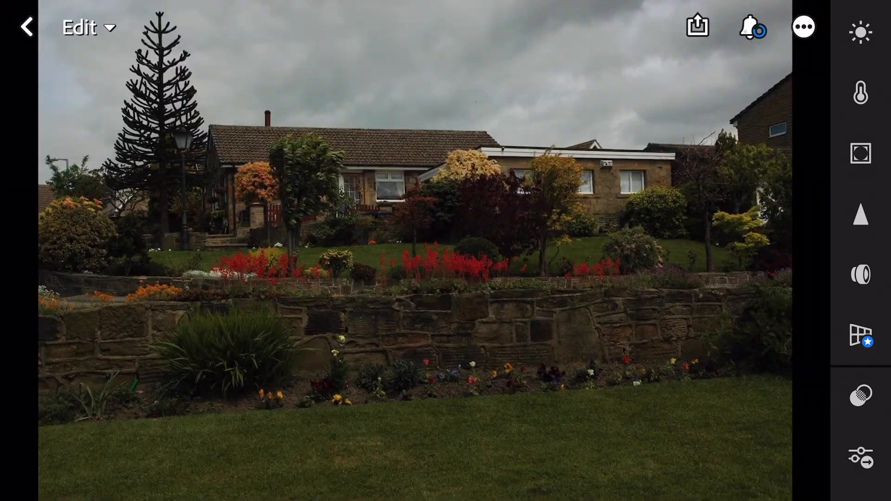
pyautogui.click(861, 340)
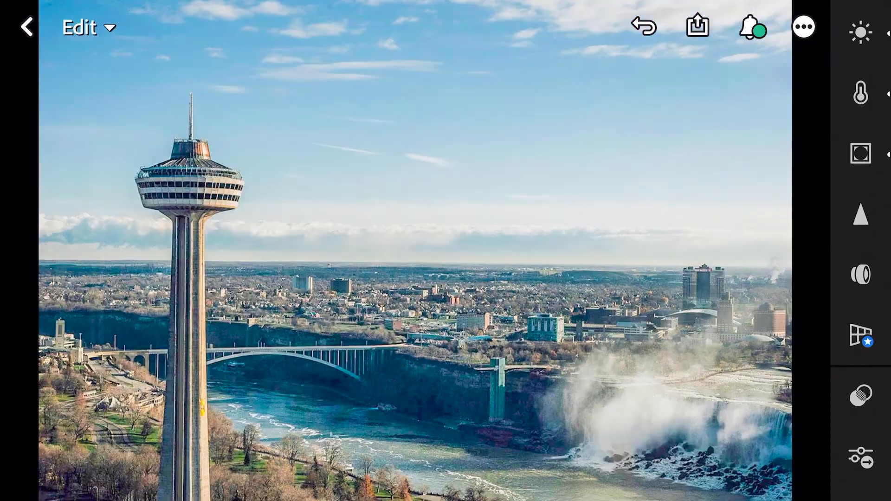
pyautogui.click(643, 27)
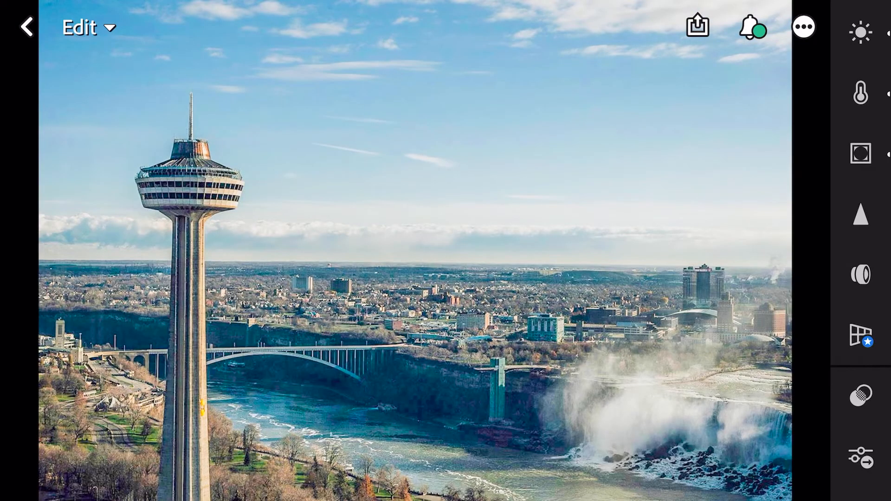